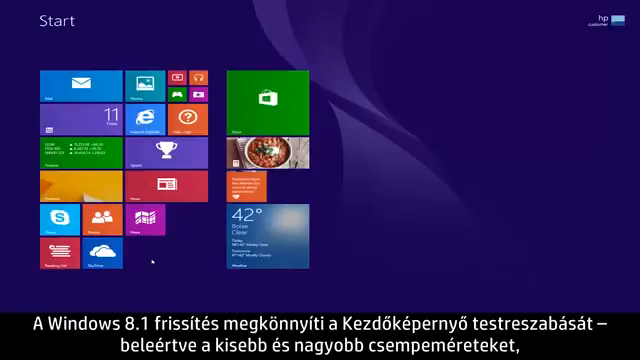
mouse_move(96, 264)
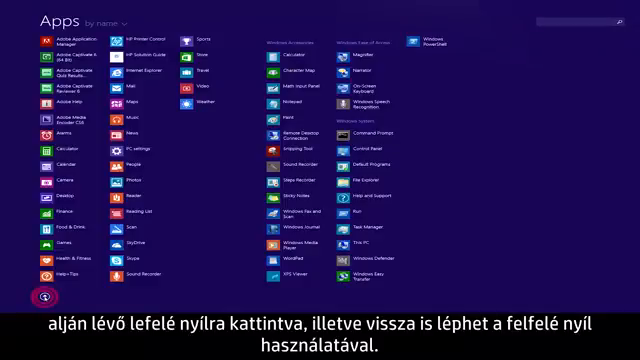
Return from the Apps list to the Start screen tiles
left_click(42, 296)
type("Internet Explorer")
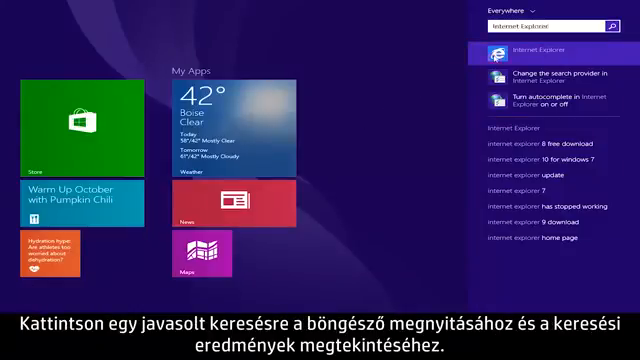
Launch Internet Explorer from the suggested 'internet explorer' search result
left_click(544, 48)
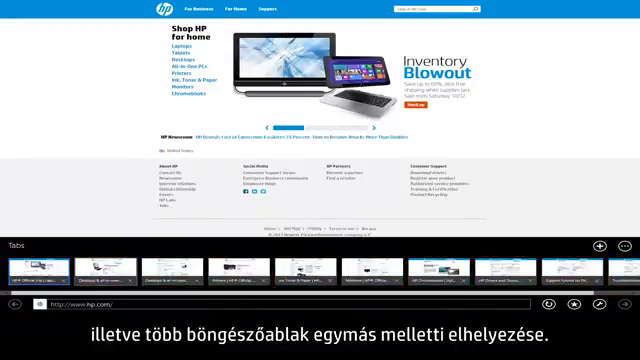
Show the overview of open tabs on the HP for Home page in IE11
right_click(40, 276)
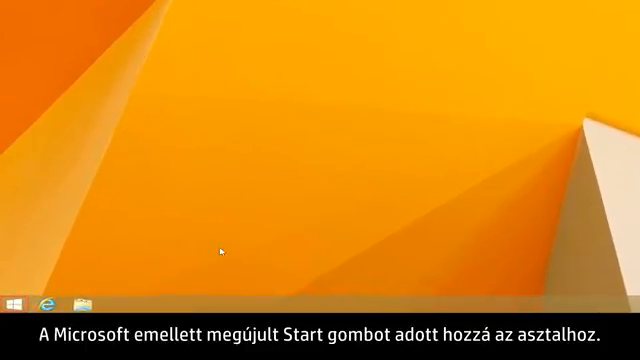
Bring up the context menu of the redesigned Start button on the desktop taskbar
right_click(12, 304)
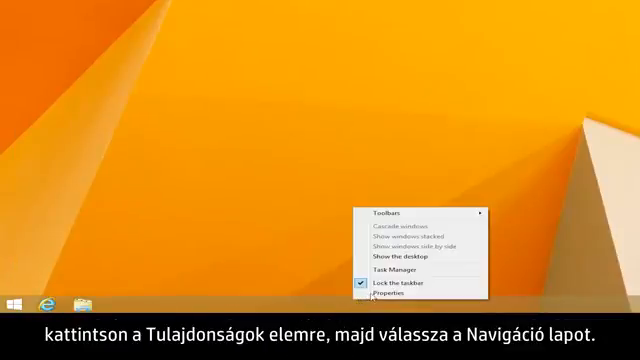
Choose Properties to show the Taskbar and Navigation properties dialog
left_click(384, 320)
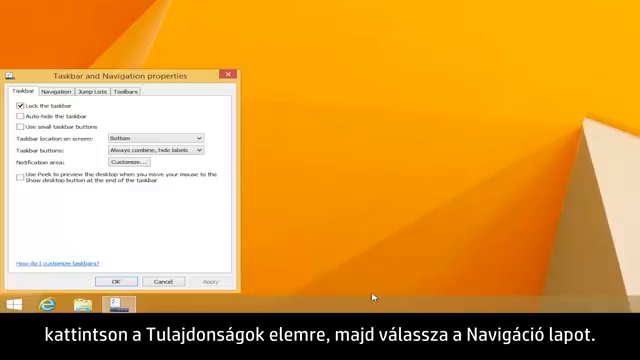